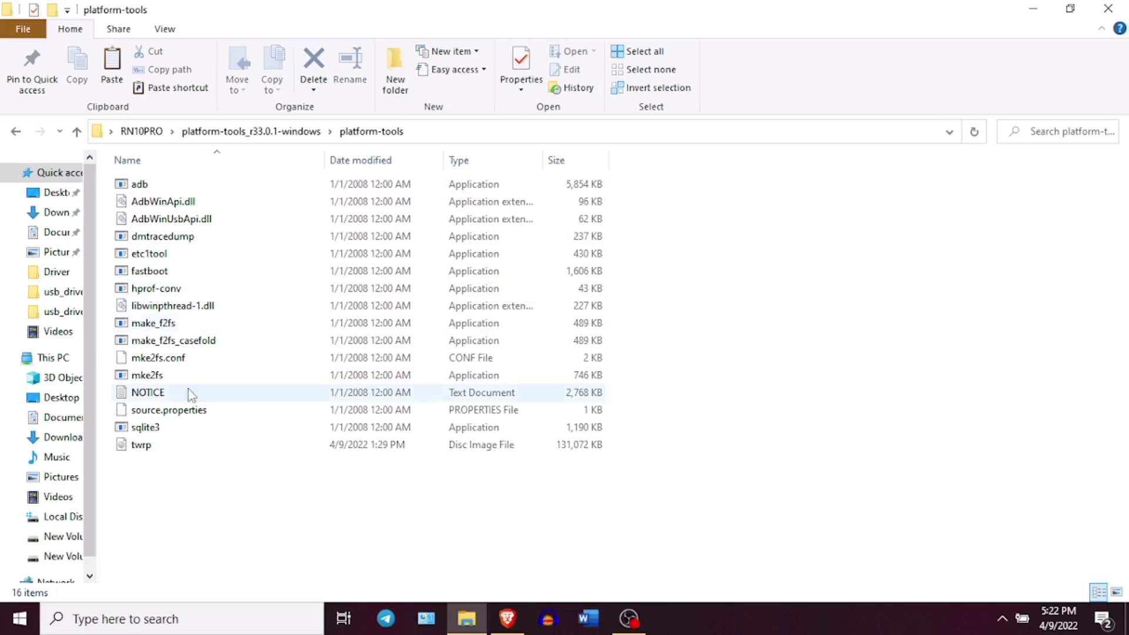
Return to the platform-tools folder and enter cmd in its address bar
click(76, 132)
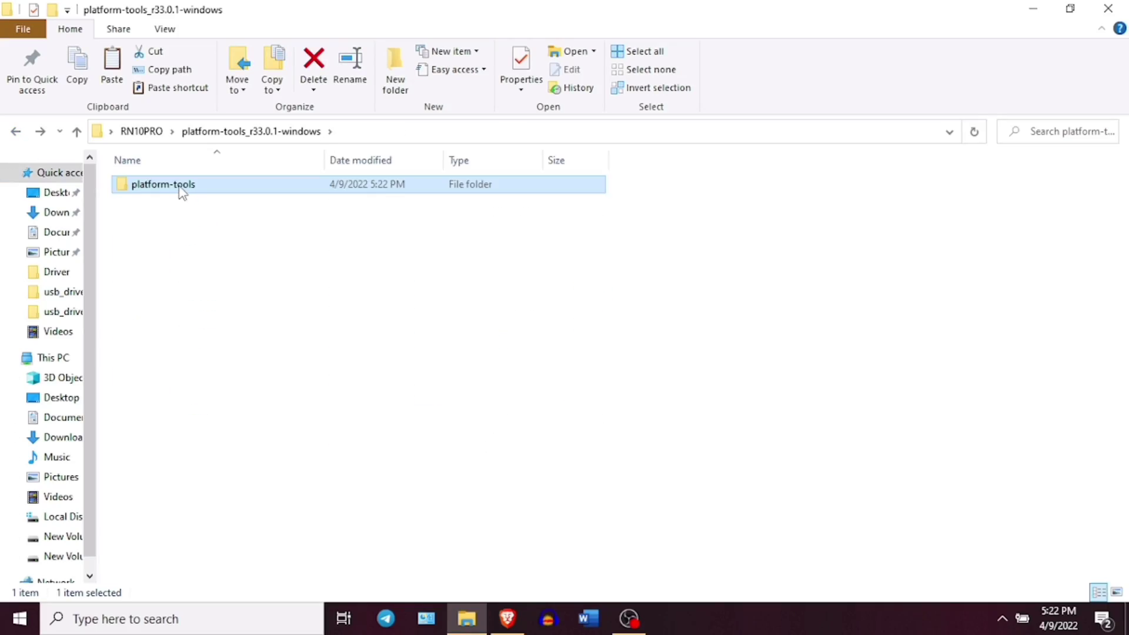
double_click(162, 184)
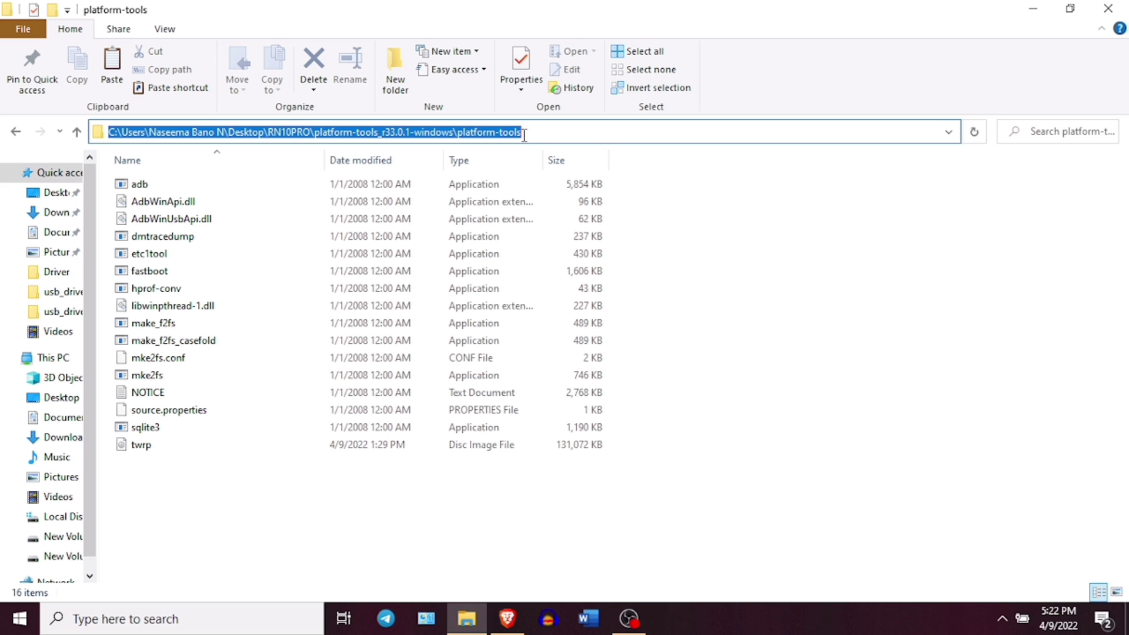
text(cmd)
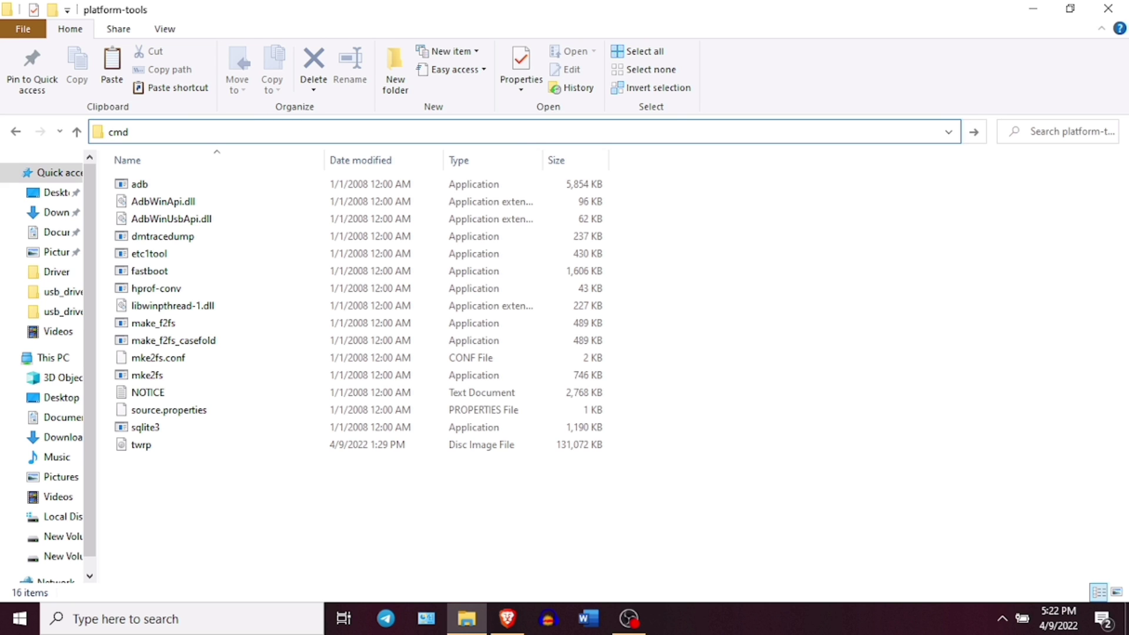
Launch a maximized prompt in platform-tools and run 'fastboot devices', listing one phone in fastboot mode
key(Return)
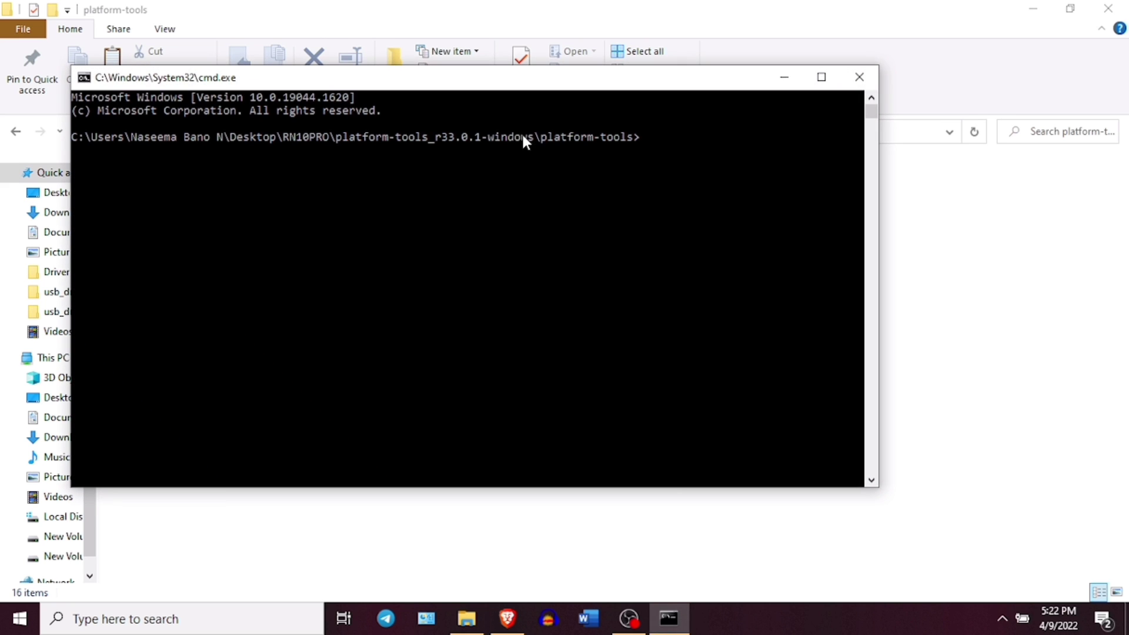
mouse_move(641, 89)
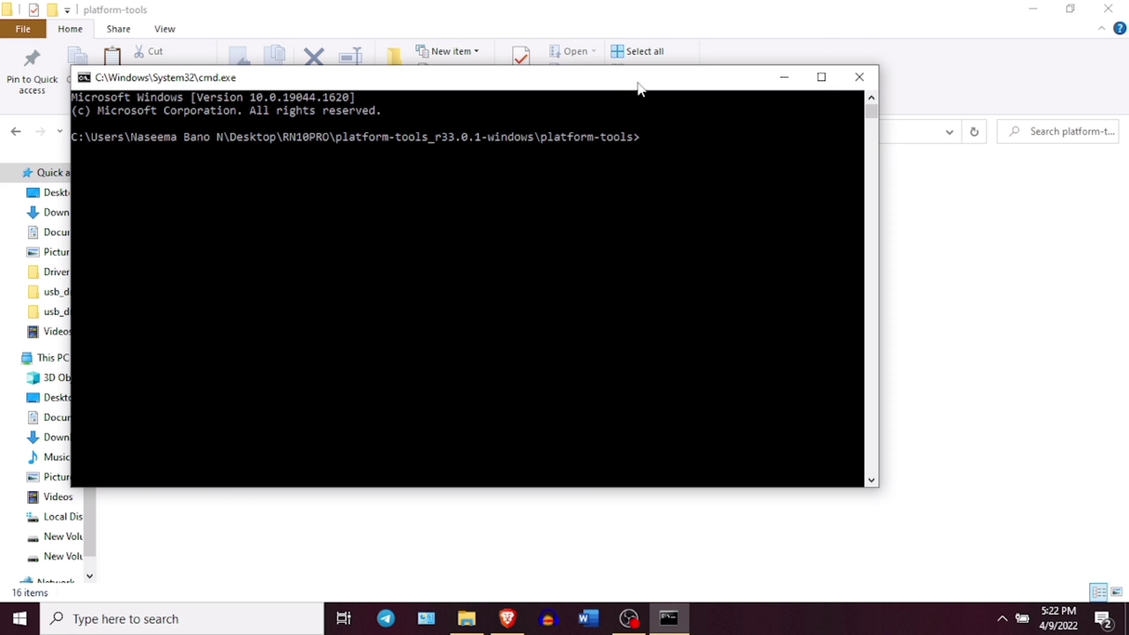
click(820, 77)
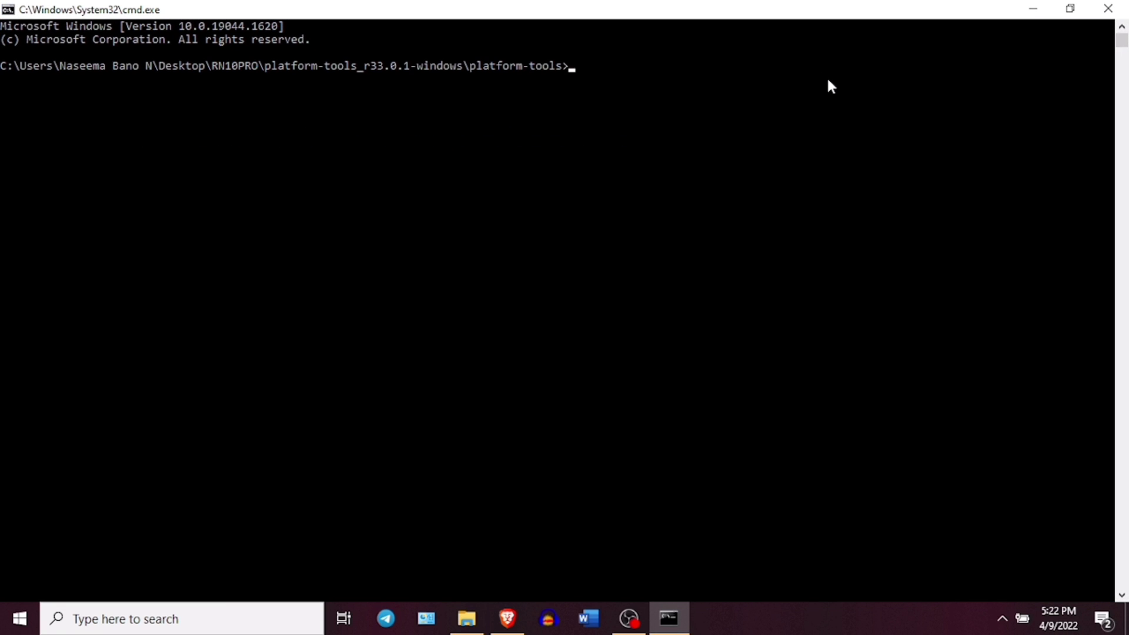
text(fastboot de)
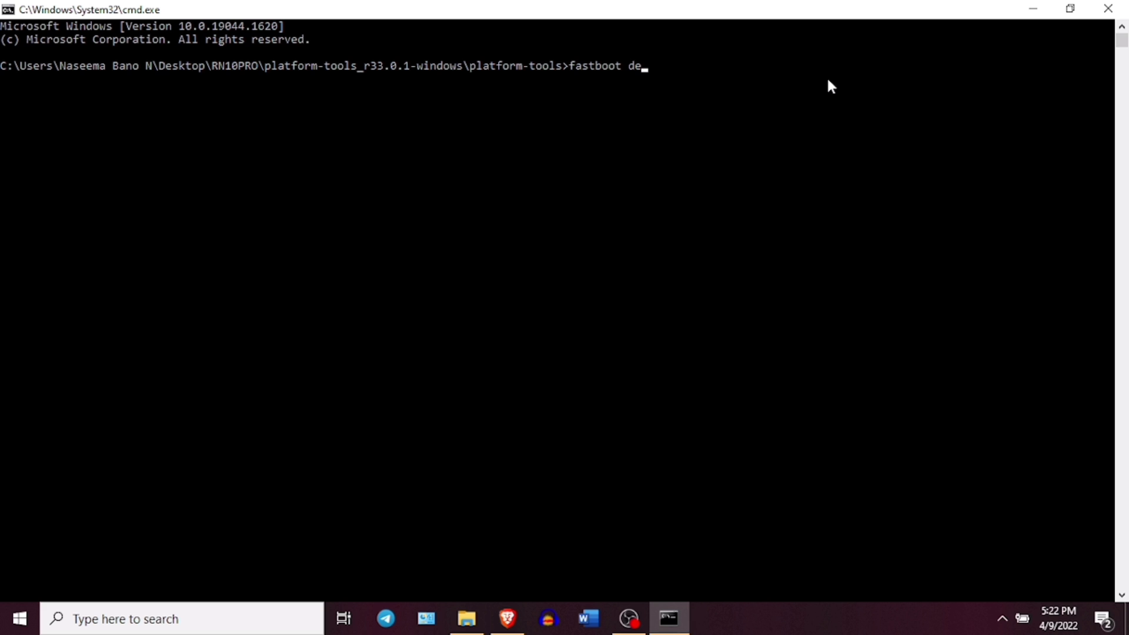
key(Return)
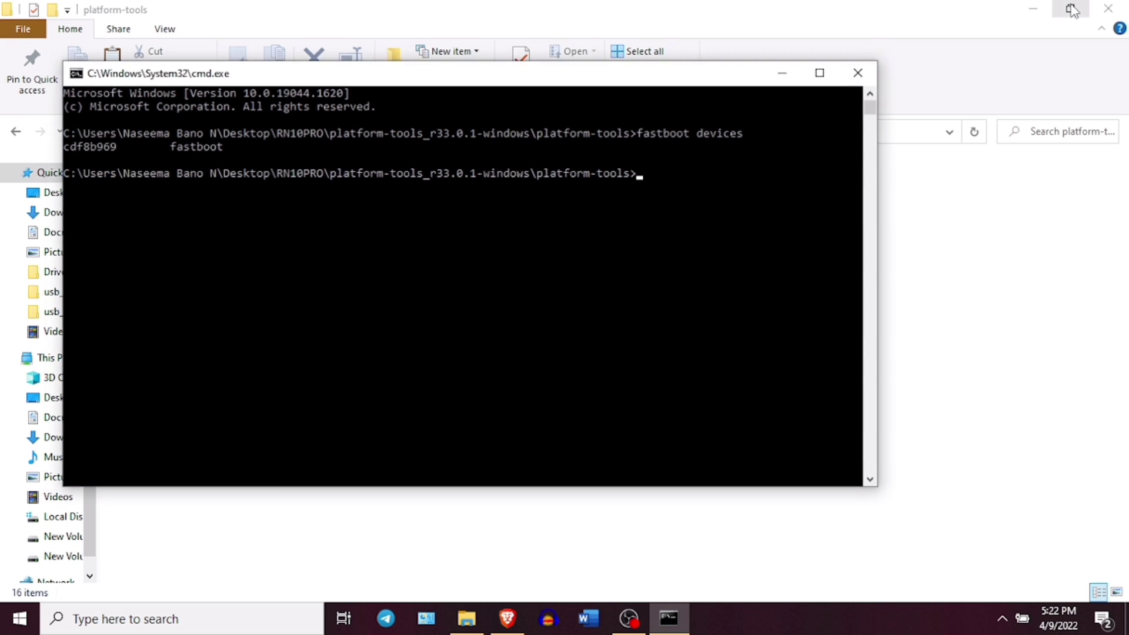
Run 'fastboot flash recovery twrp.img' after confirming the twrp image sits in the folder
click(1070, 8)
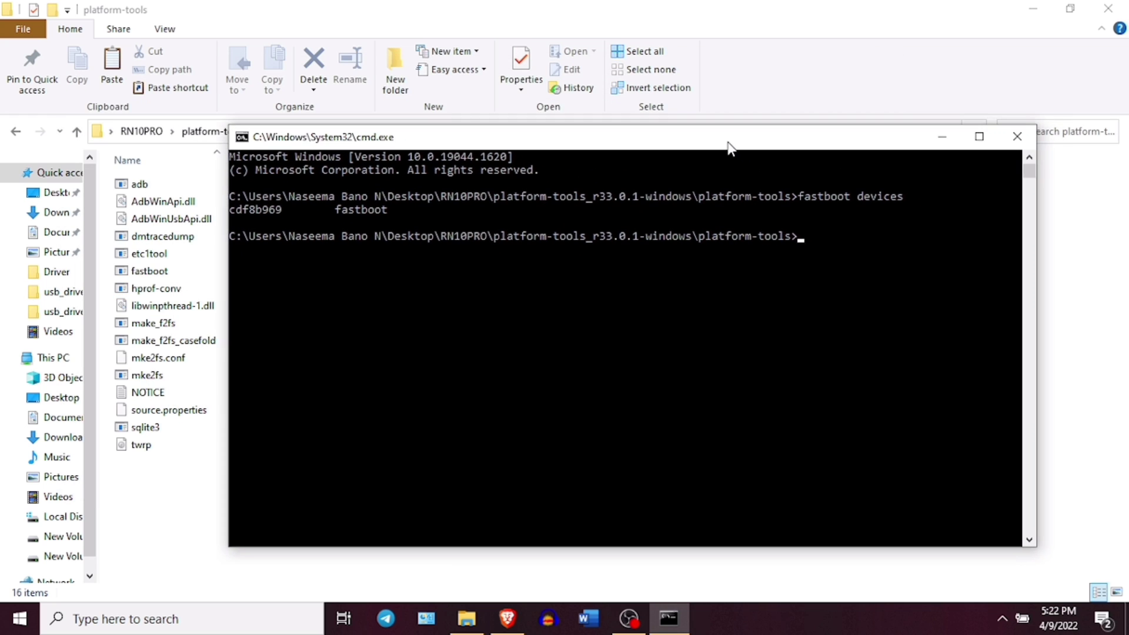
mouse_move(748, 330)
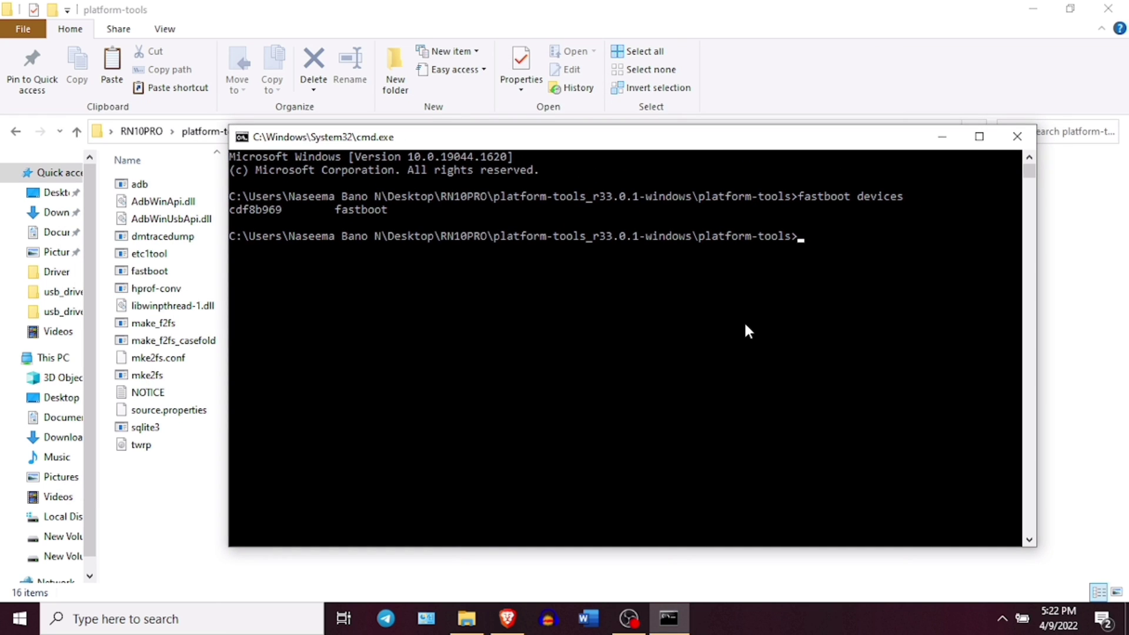
text(fastboot)
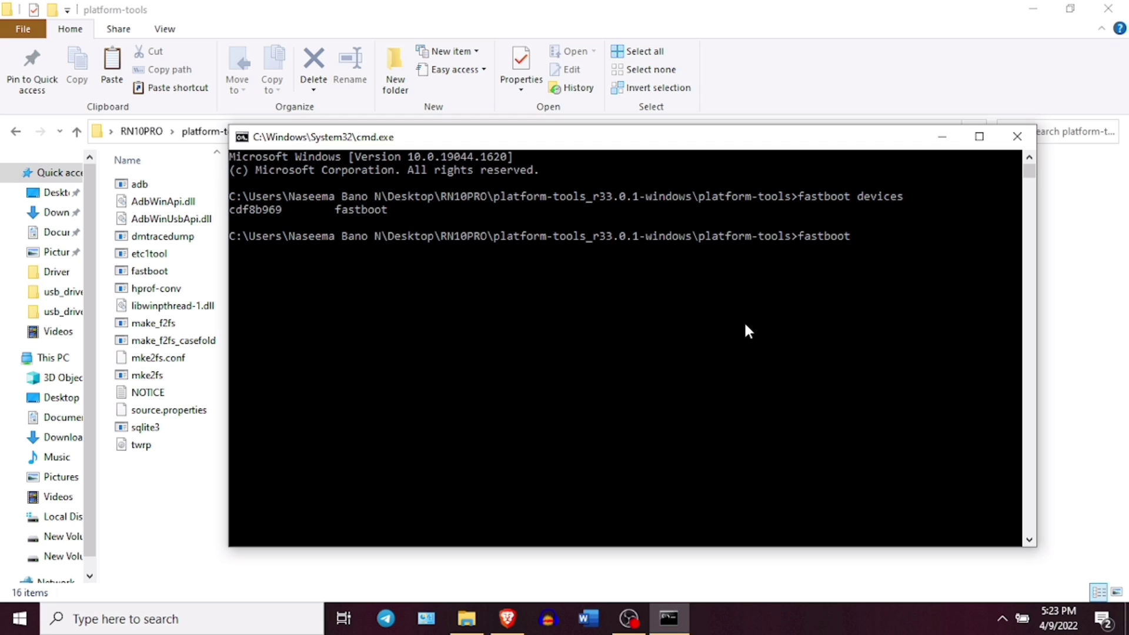
text(fla)
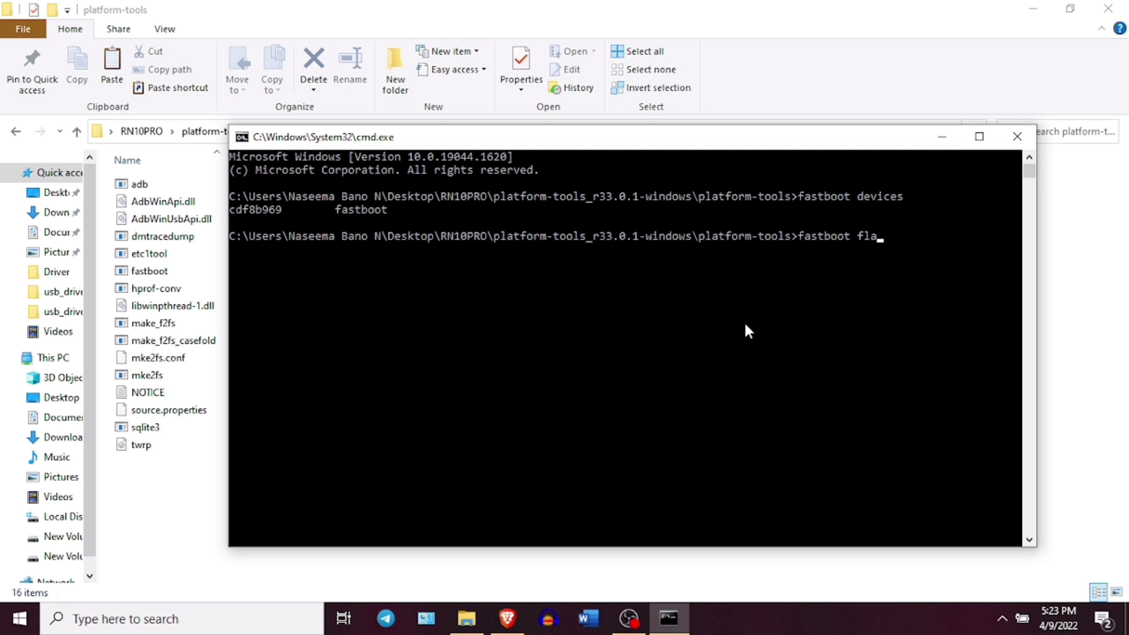
text(sh recovery tw)
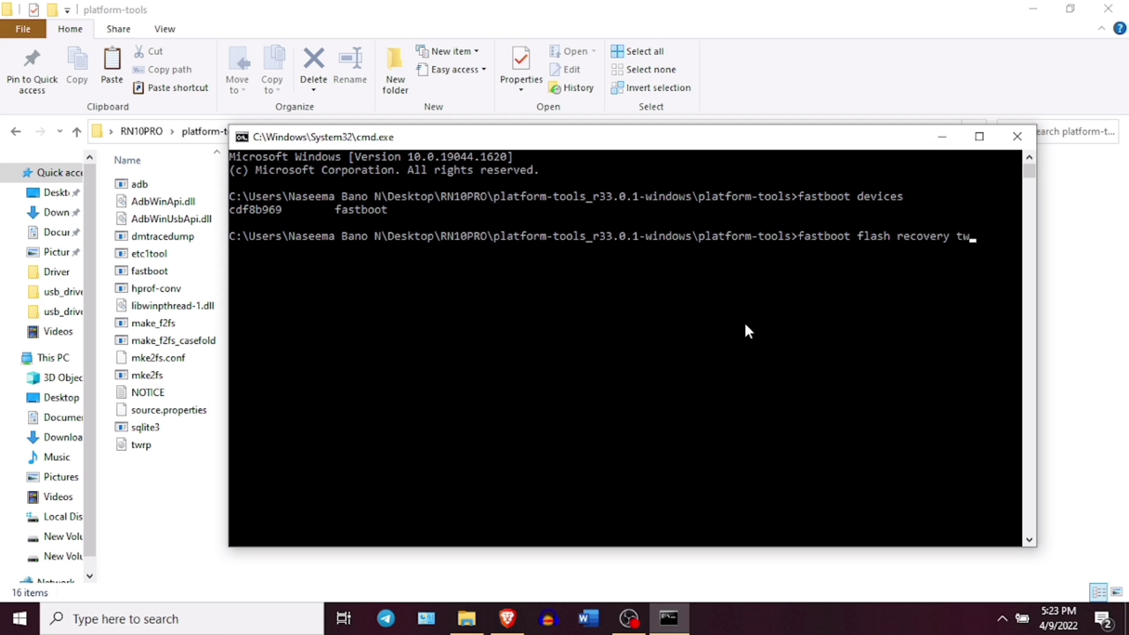
text(rp.img)
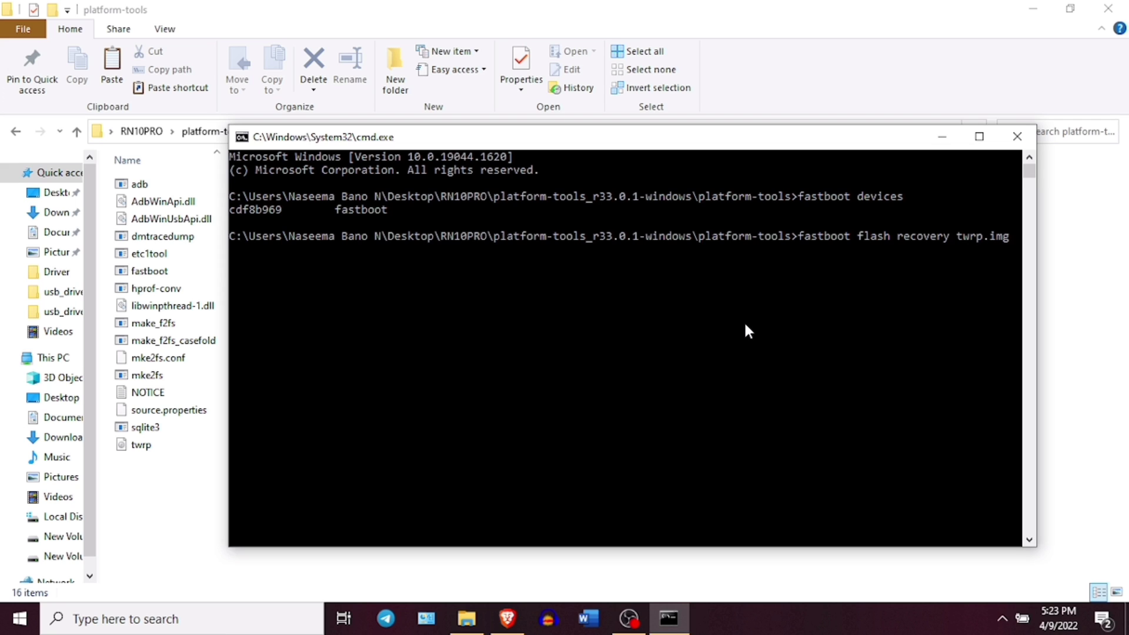
click(141, 444)
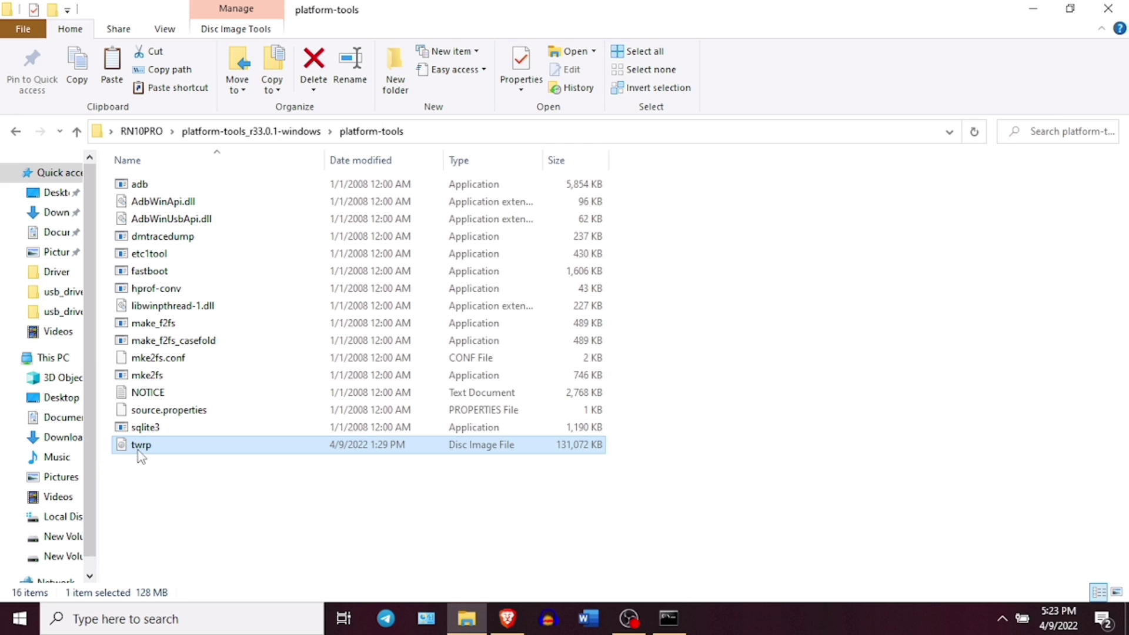
click(667, 618)
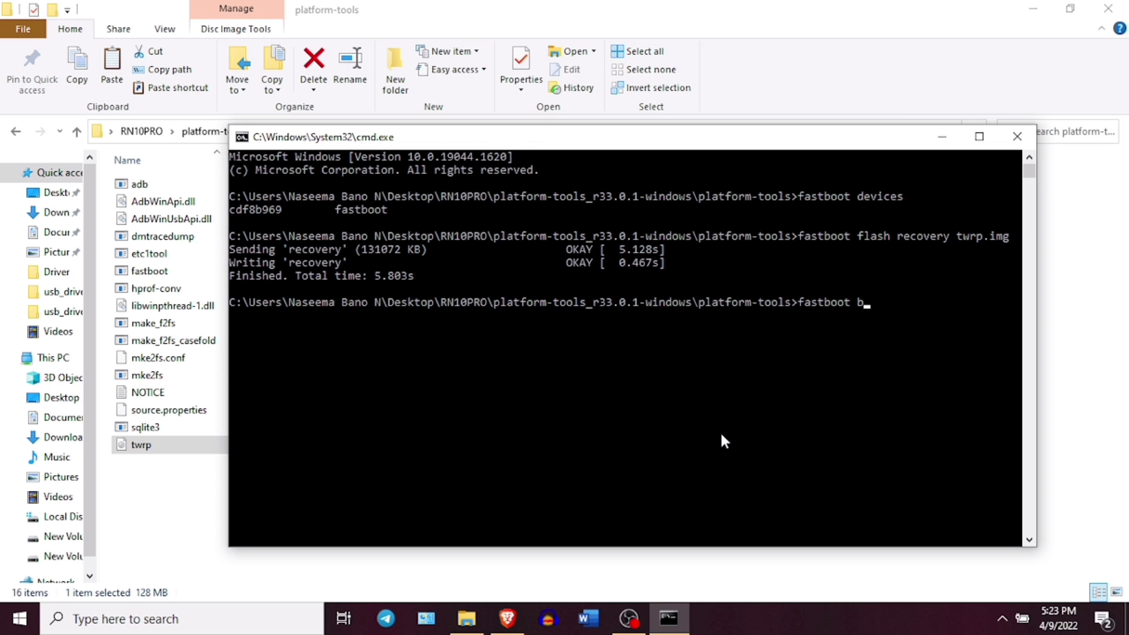
Enter 'fastboot boot twrp.img' to boot the phone into the TWRP recovery image
text(oot twrp.i)
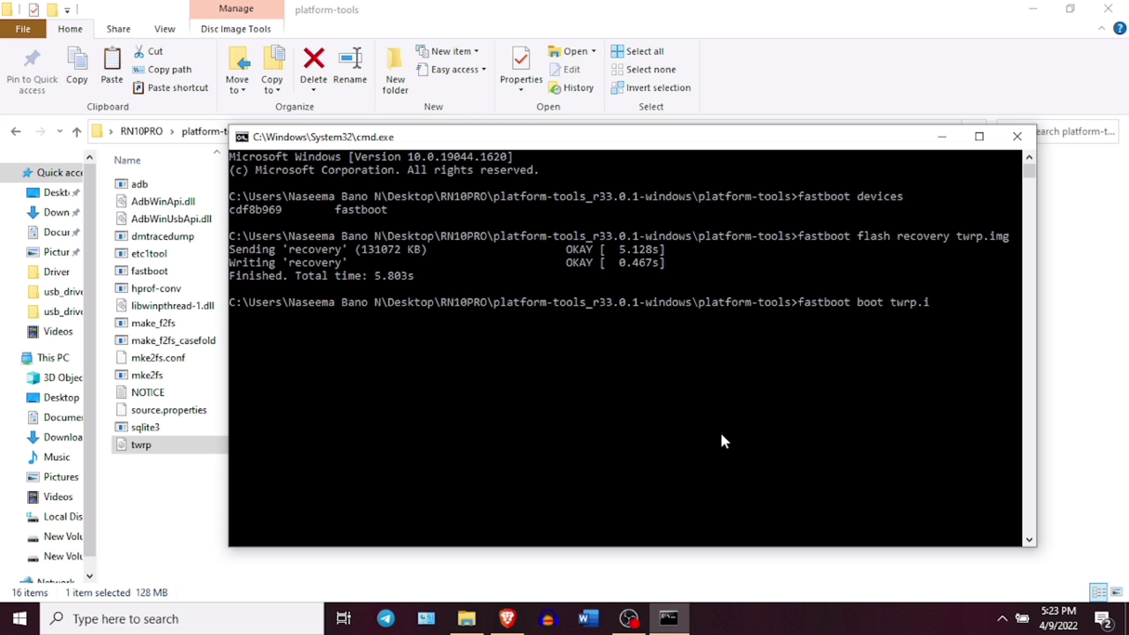
text(mg)
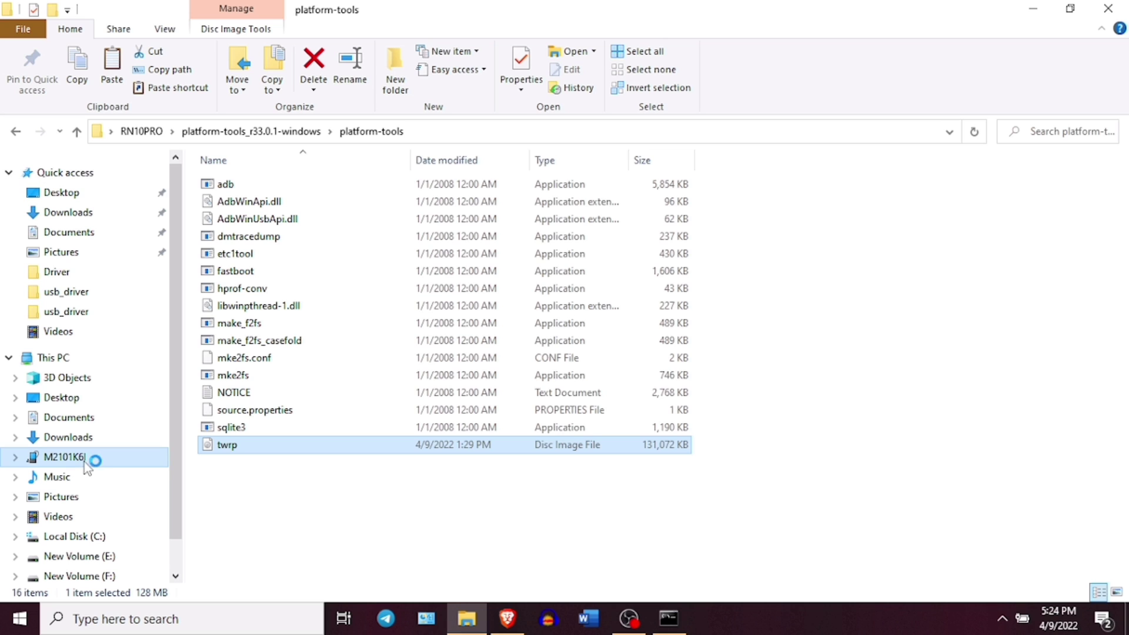
Go to the RN10PRO folder and bring up the twrp image file's context menu
click(64, 456)
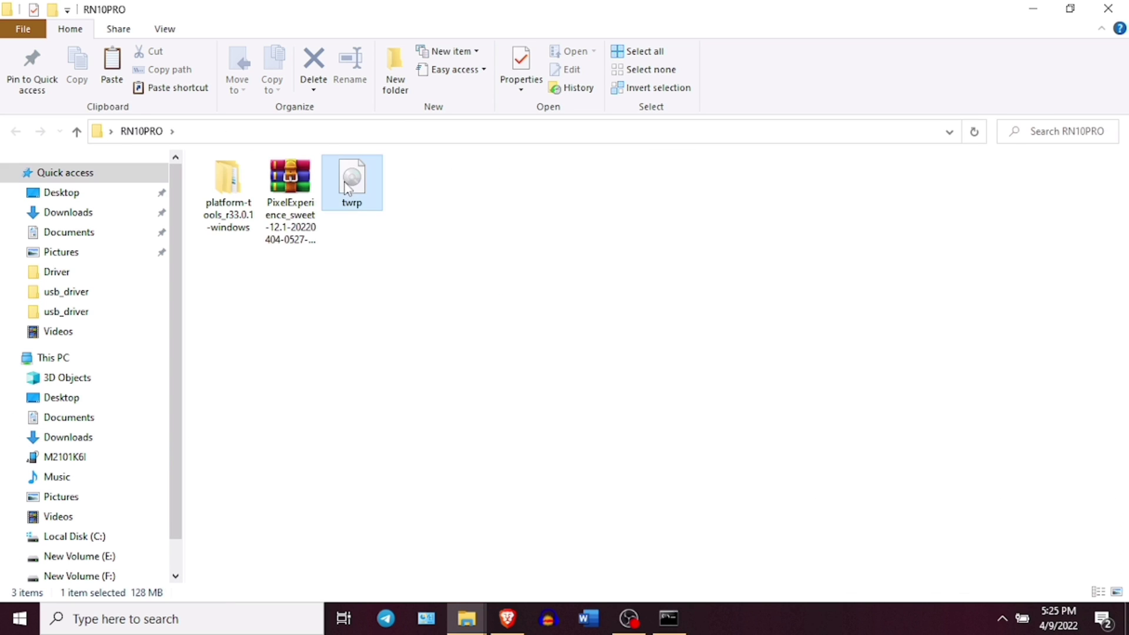
right_click(353, 182)
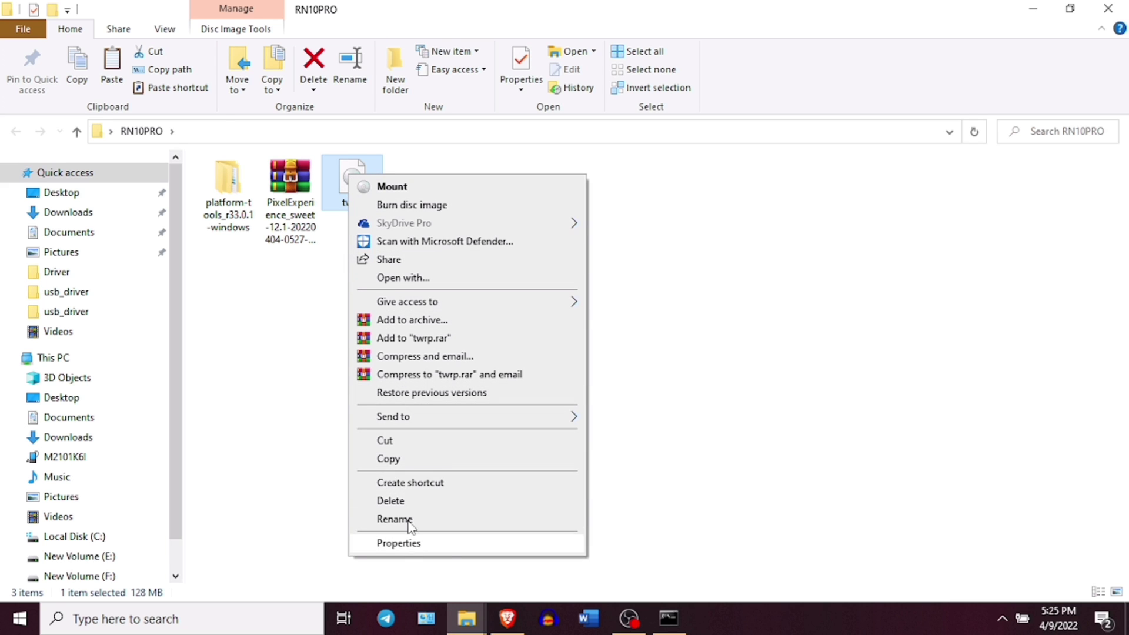